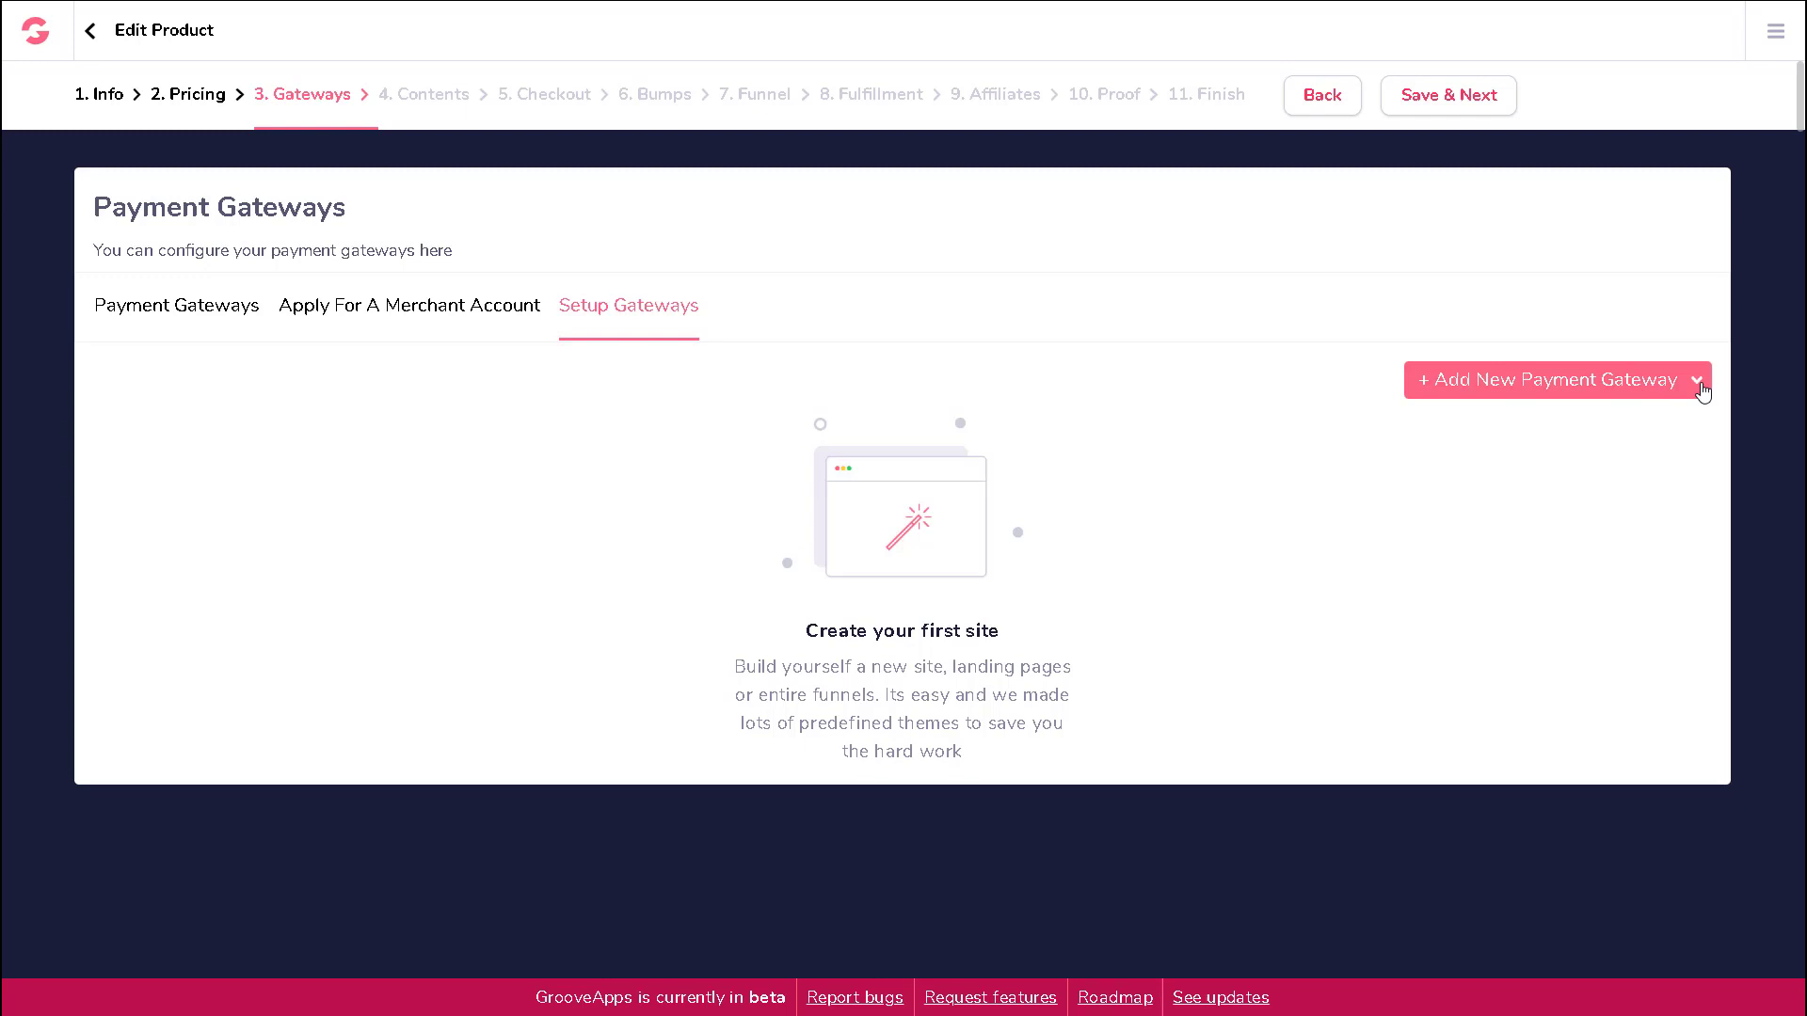
Step: Add a new payment gateway and choose Authorize.net as its type
click(1557, 378)
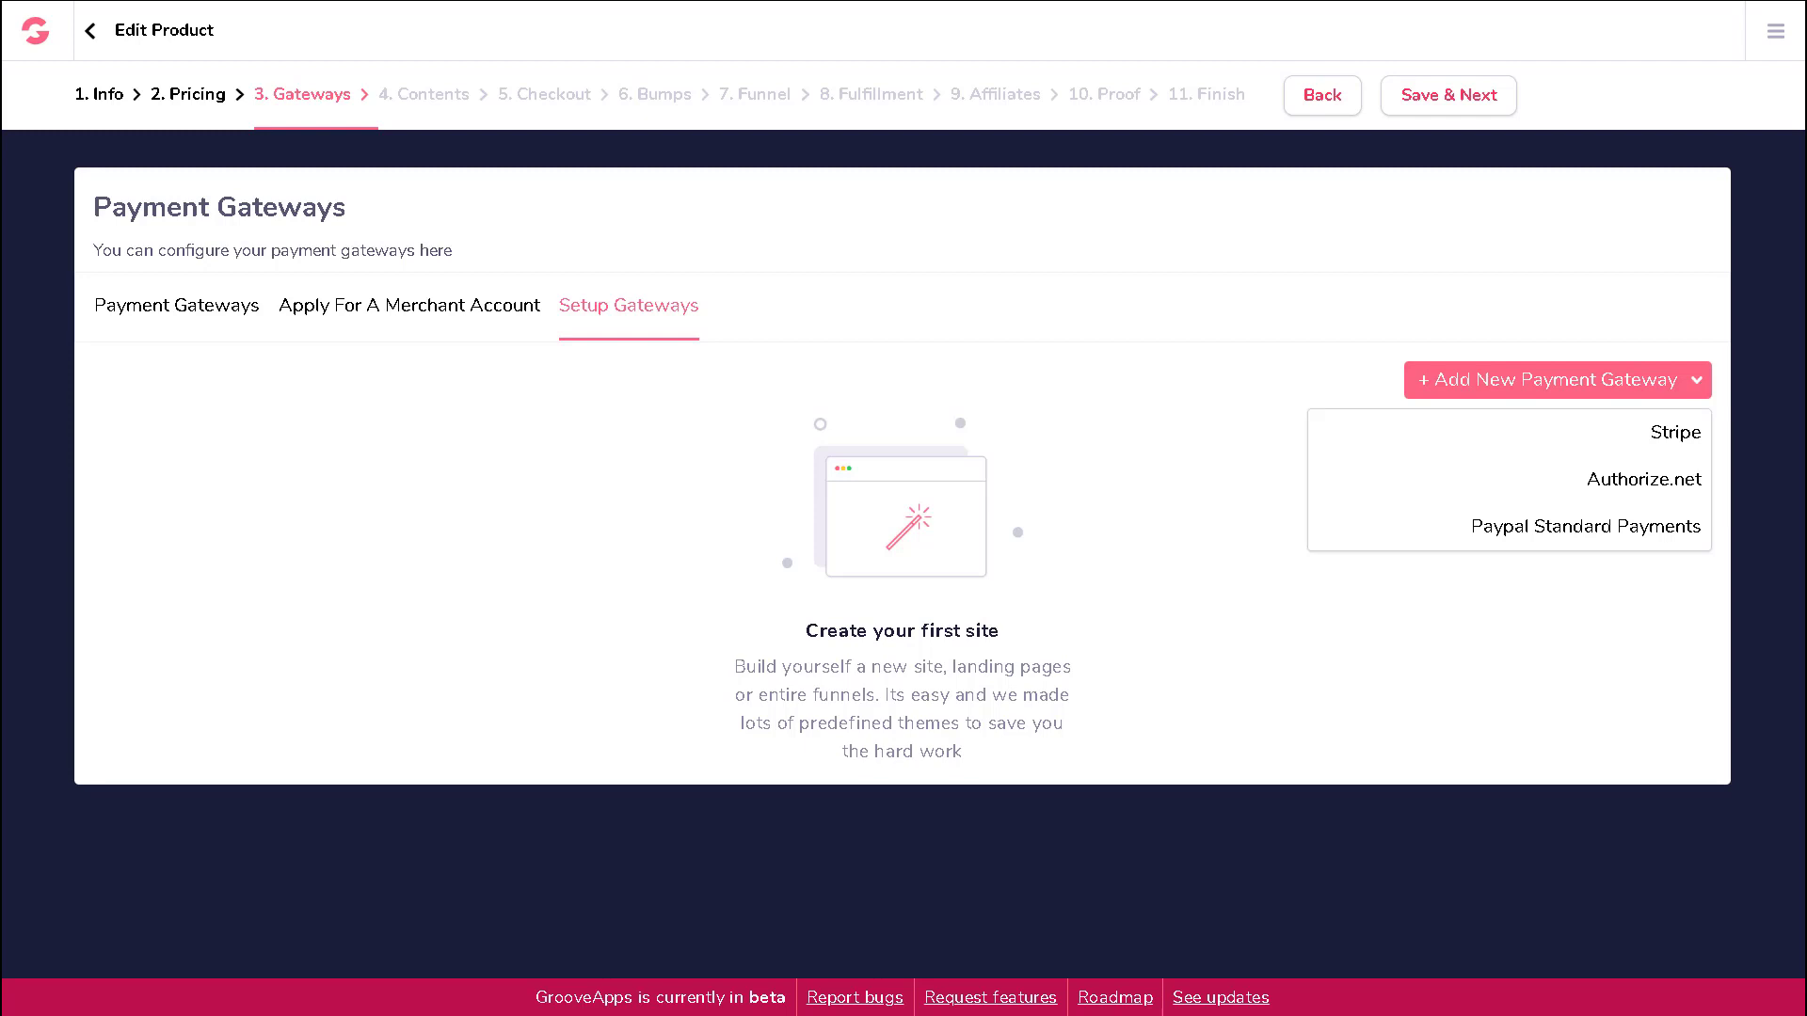
mouse_move(1643, 480)
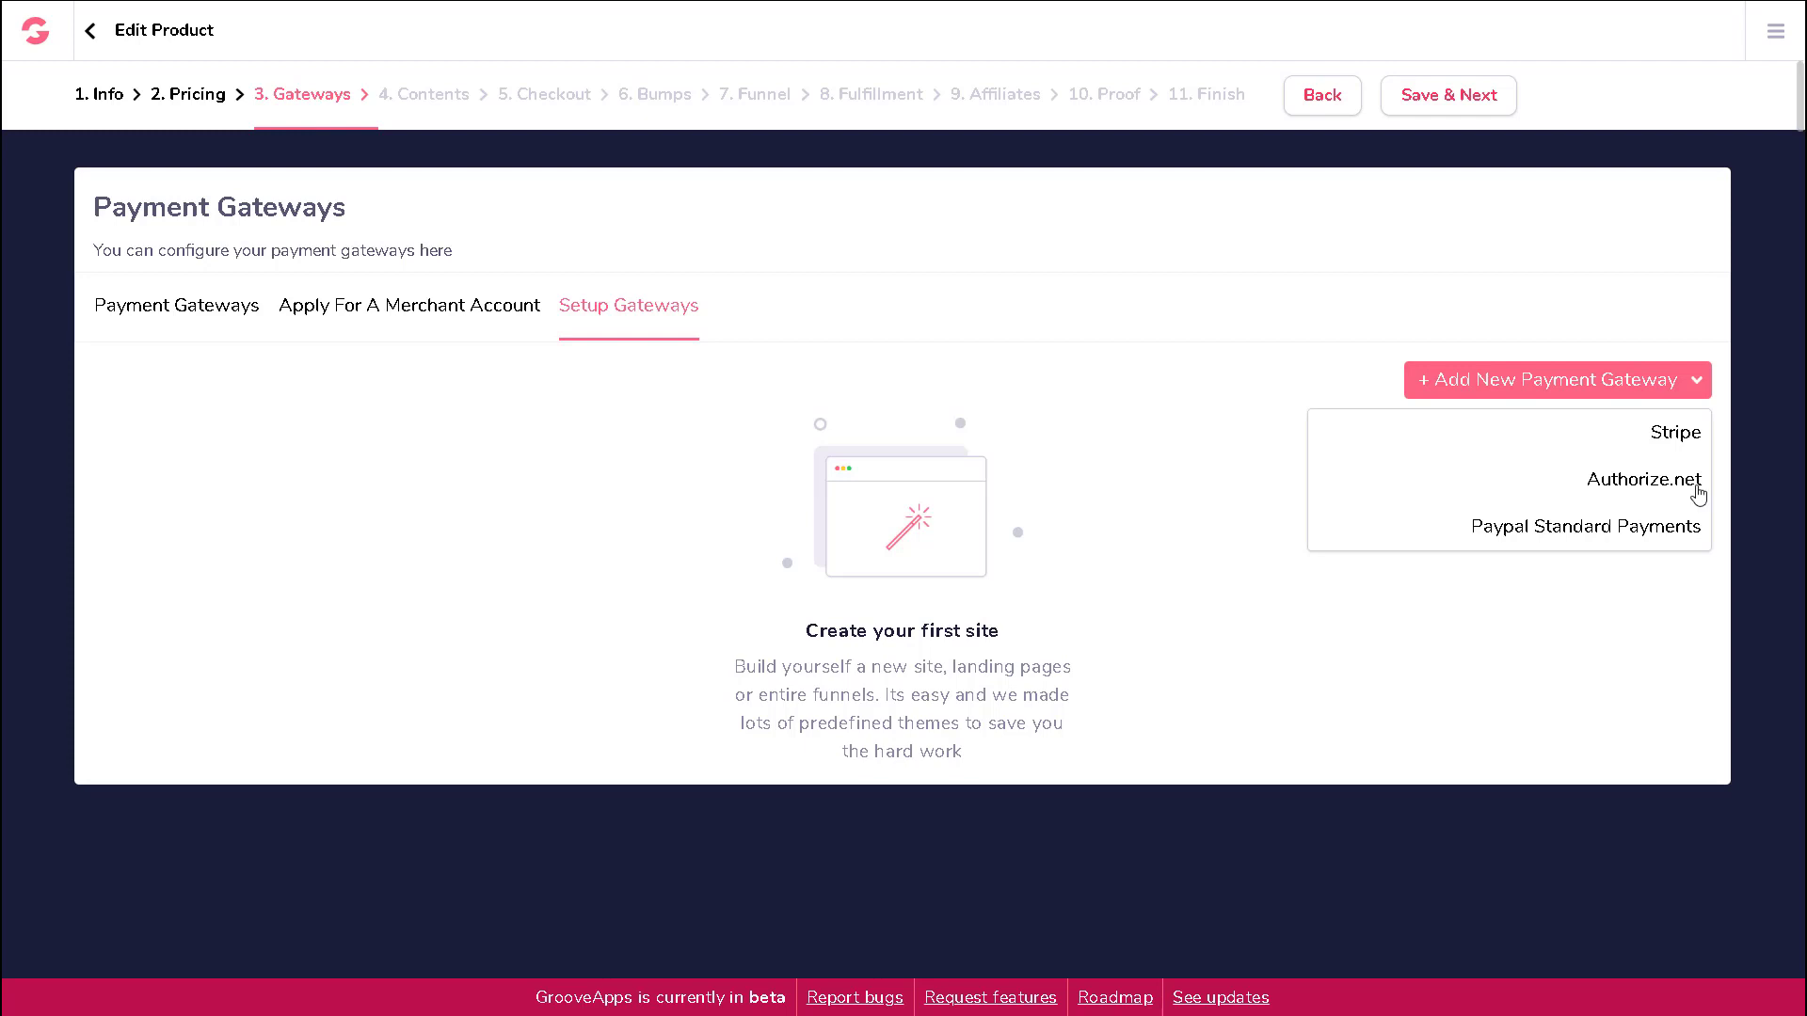
click(1642, 480)
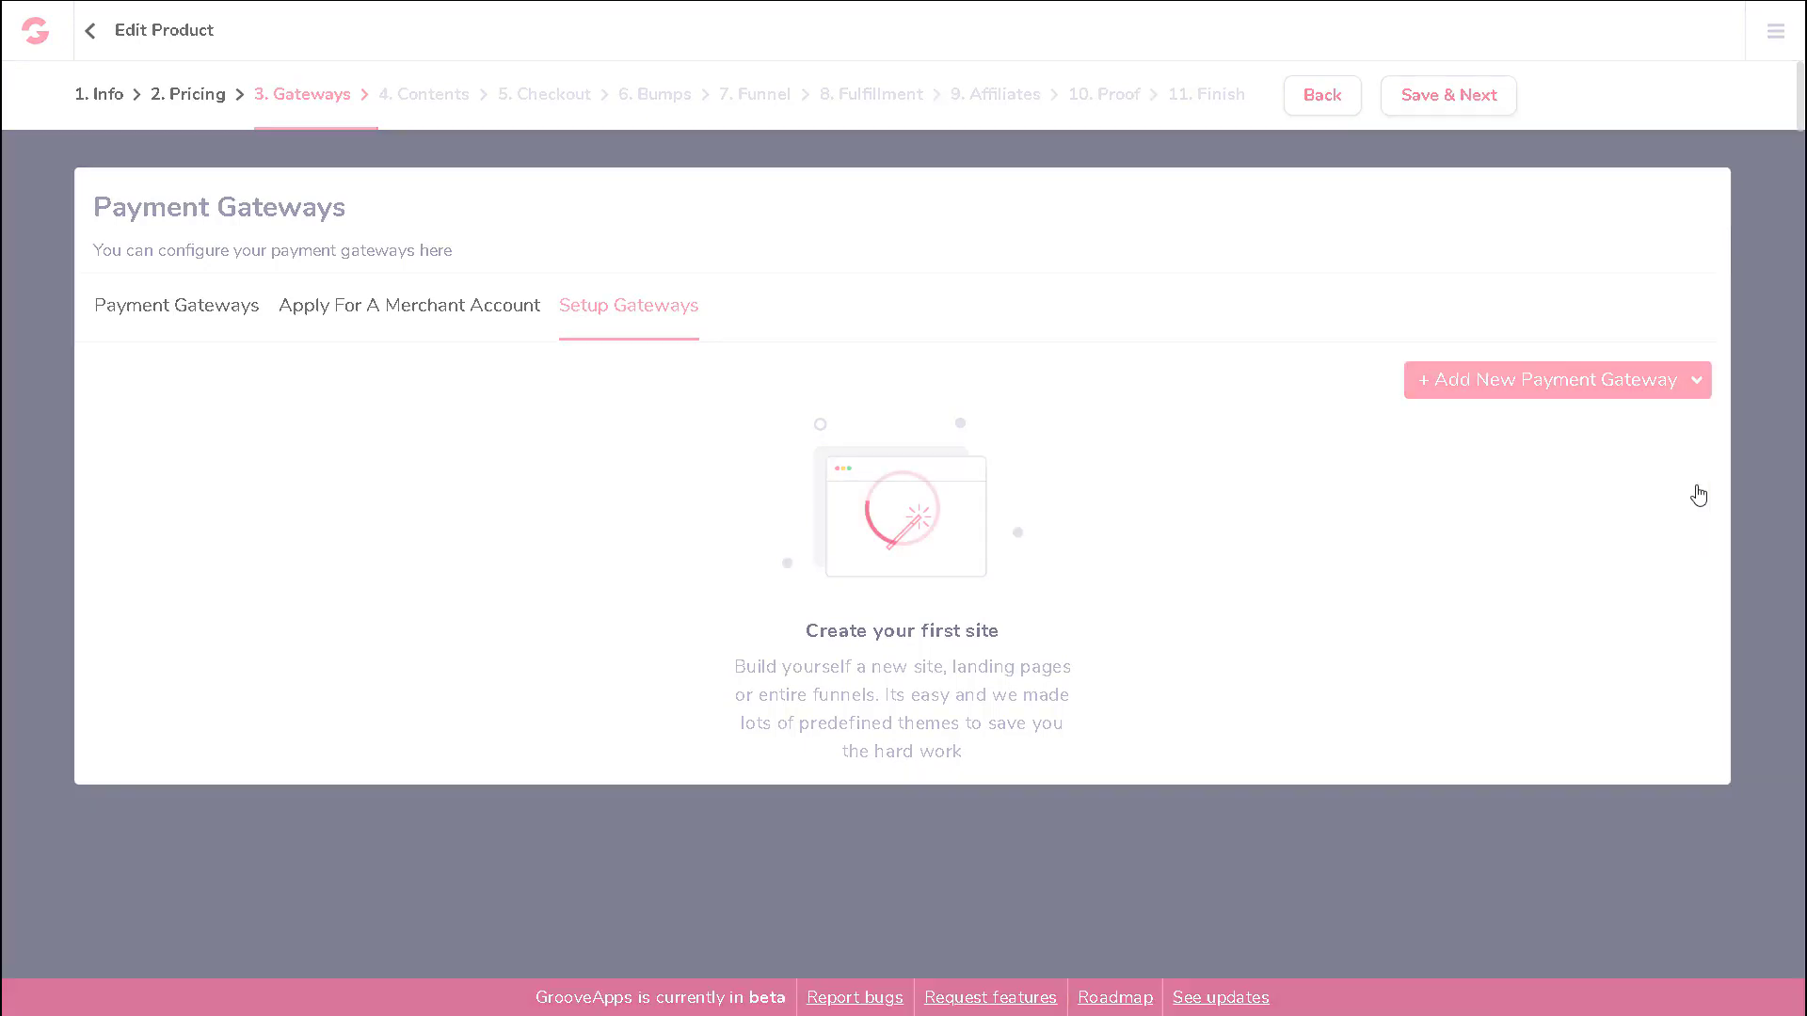